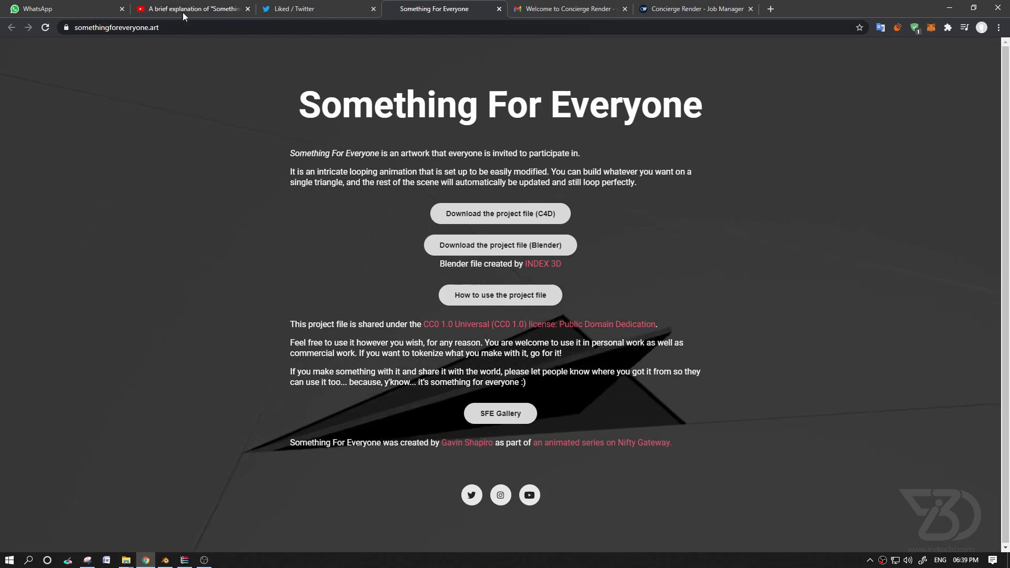
Bring up the 'A brief explanation of Something For Everyone' YouTube video and its description.
left_click(192, 8)
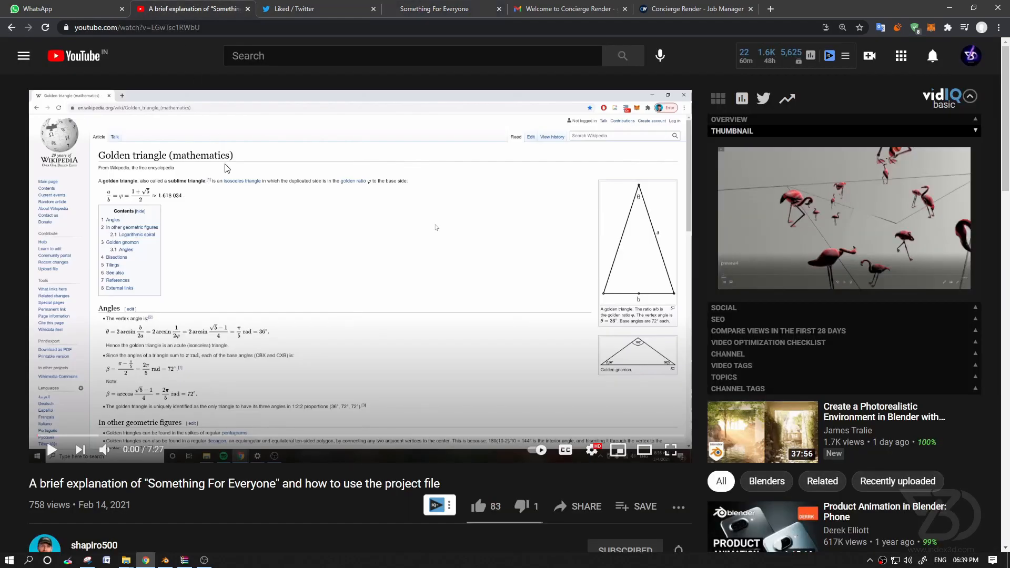
mouse_move(209, 257)
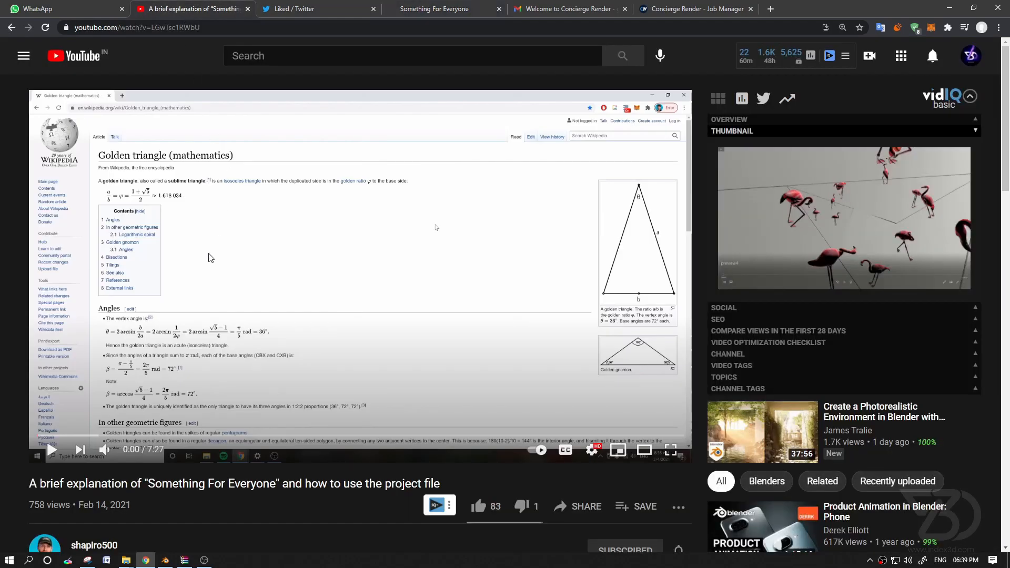
scroll("down", 3)
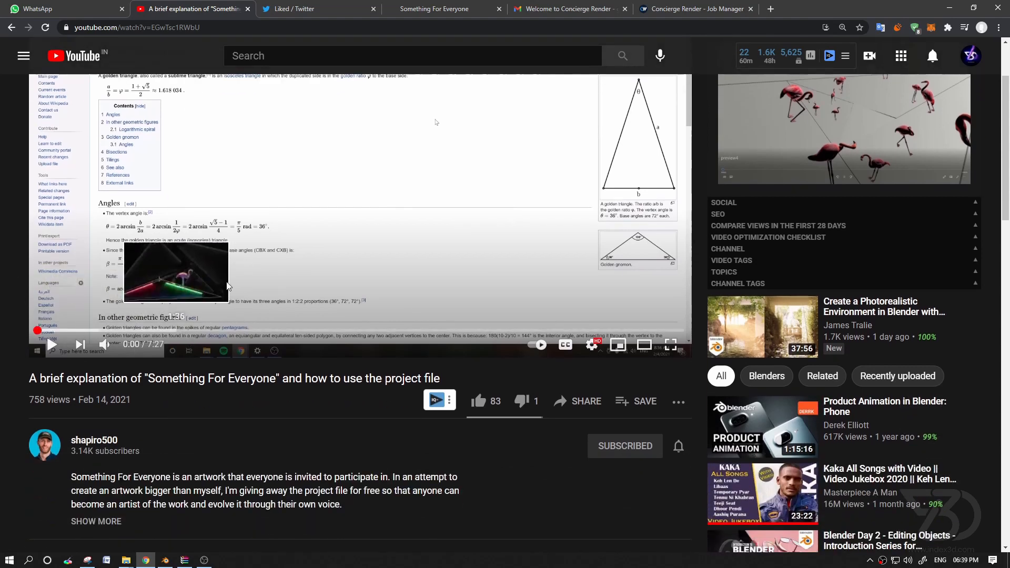
mouse_move(447, 8)
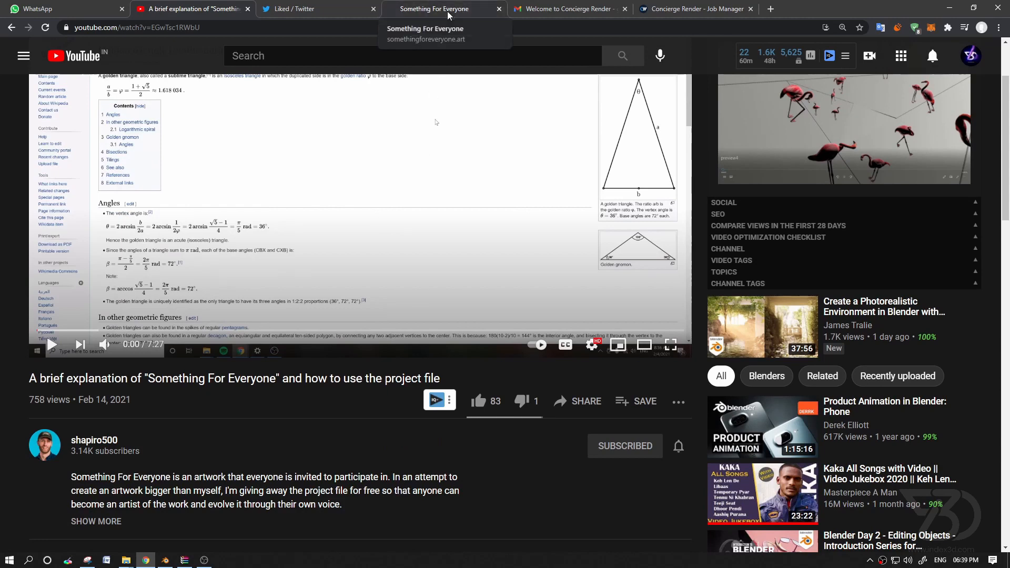
Switch to the Blender triangle scene and play the camera animation through one loop, then stop.
left_click(435, 9)
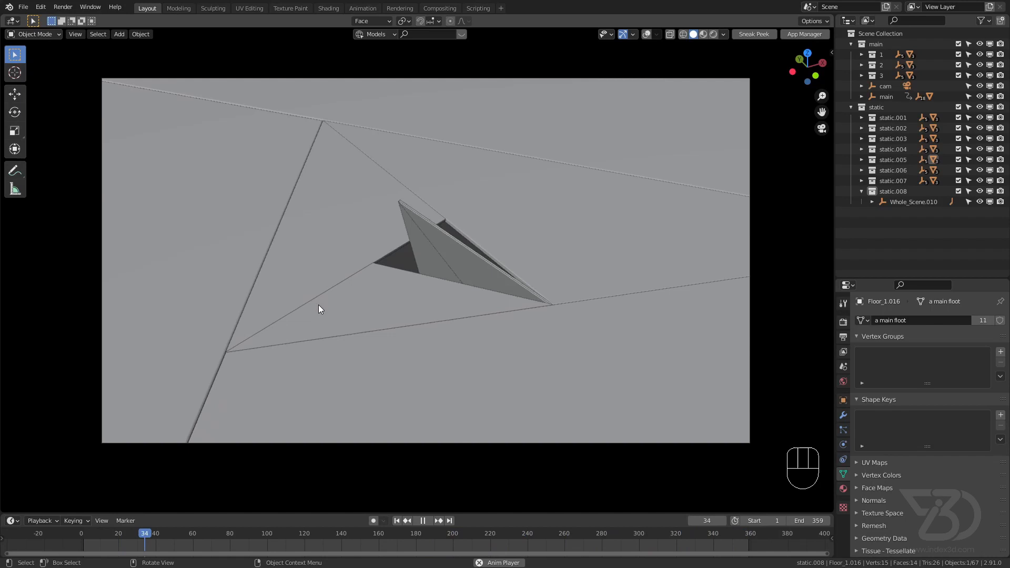
left_click(254, 534)
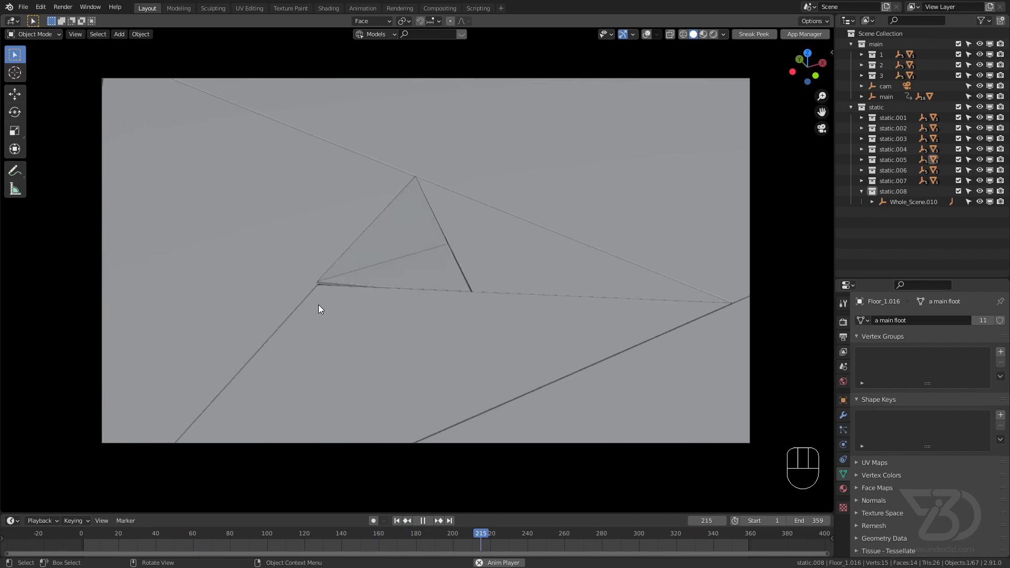
key("Space")
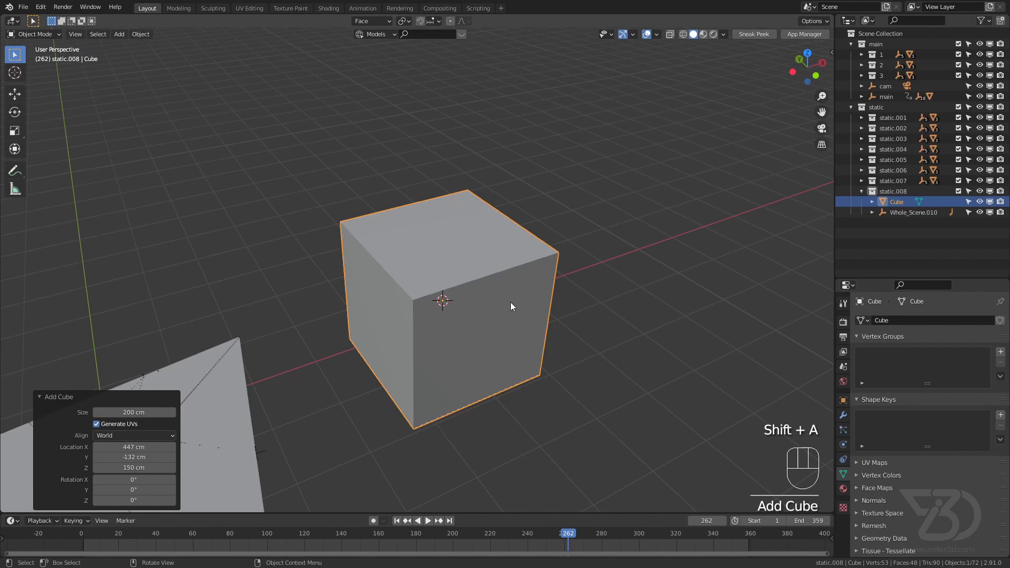
Duplicate the new cube and link all four cubes to share one mesh via Object Data.
key("shift+d")
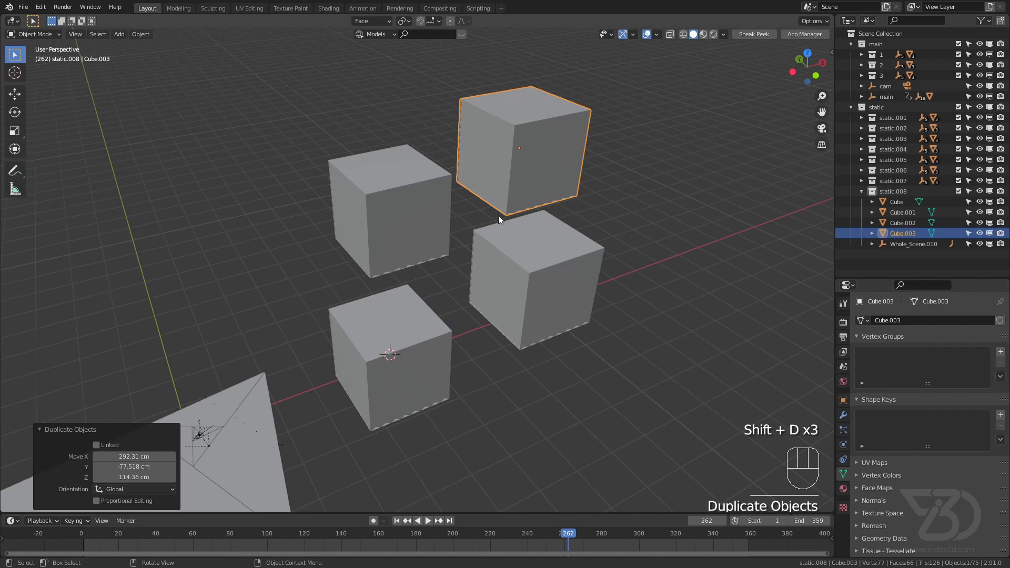
left_click(390, 209)
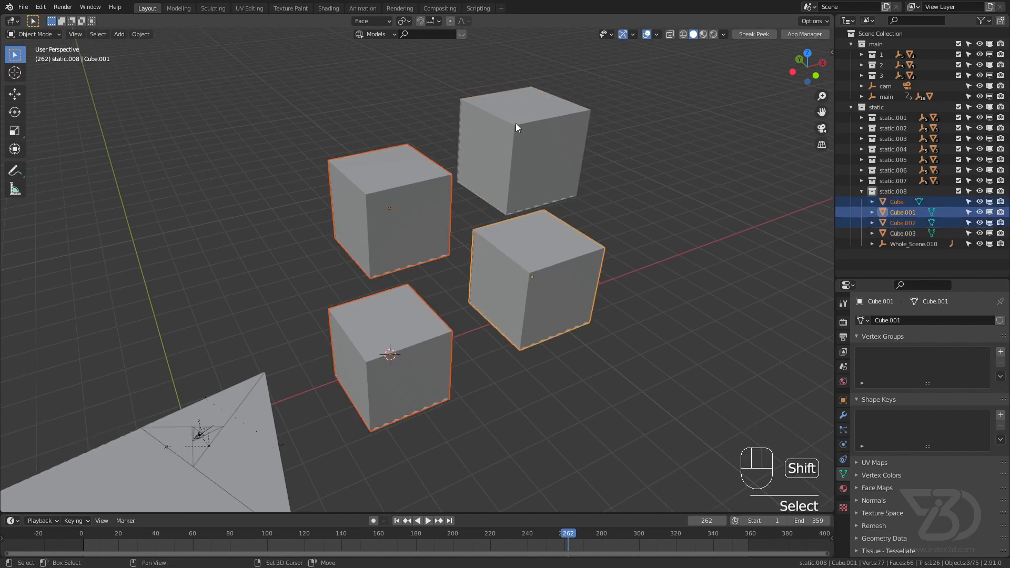
left_click(518, 126)
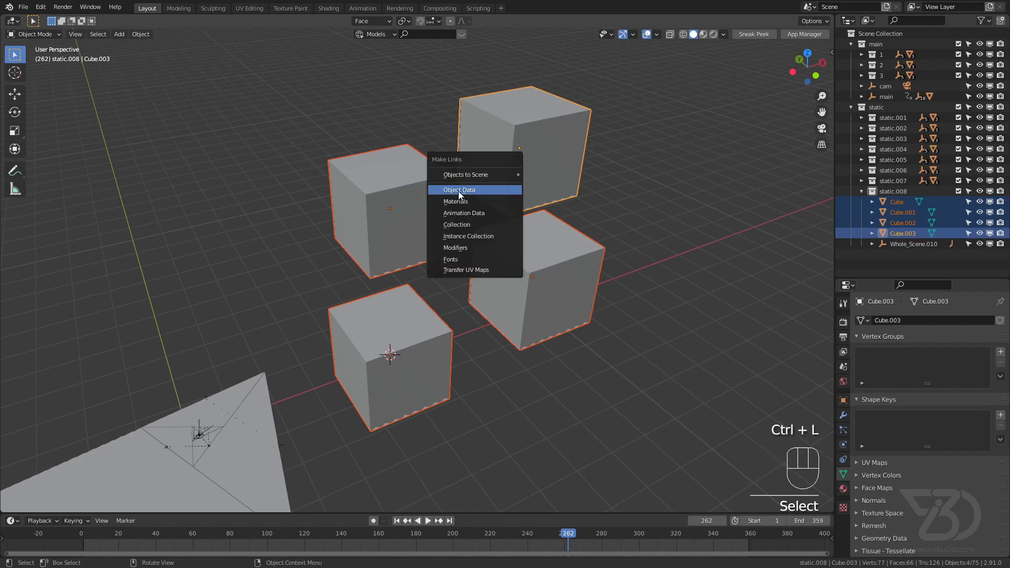
left_click(459, 190)
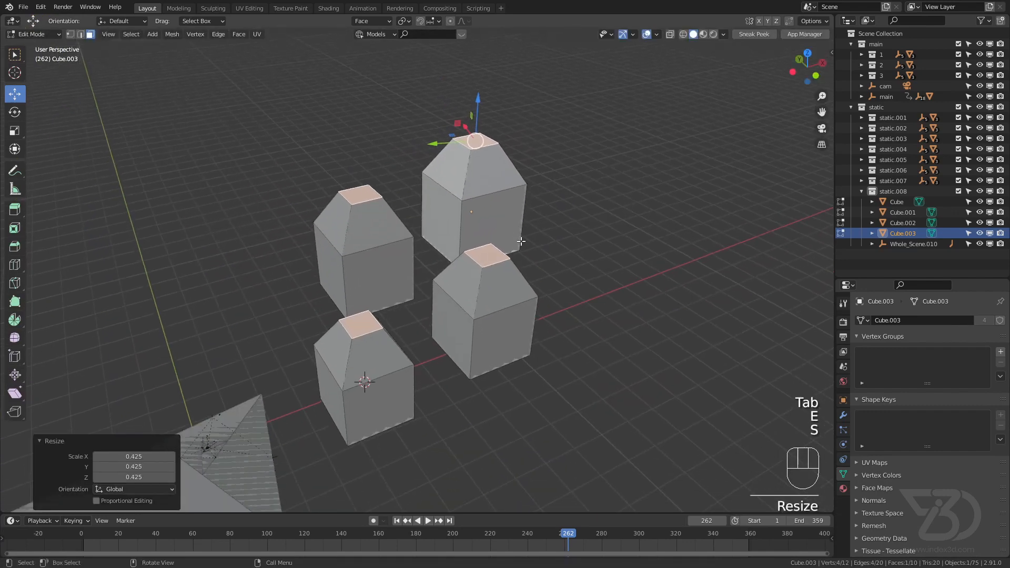
Leave Edit Mode and delete the four tapered linked cubes, keeping the triangle floor.
key("Tab")
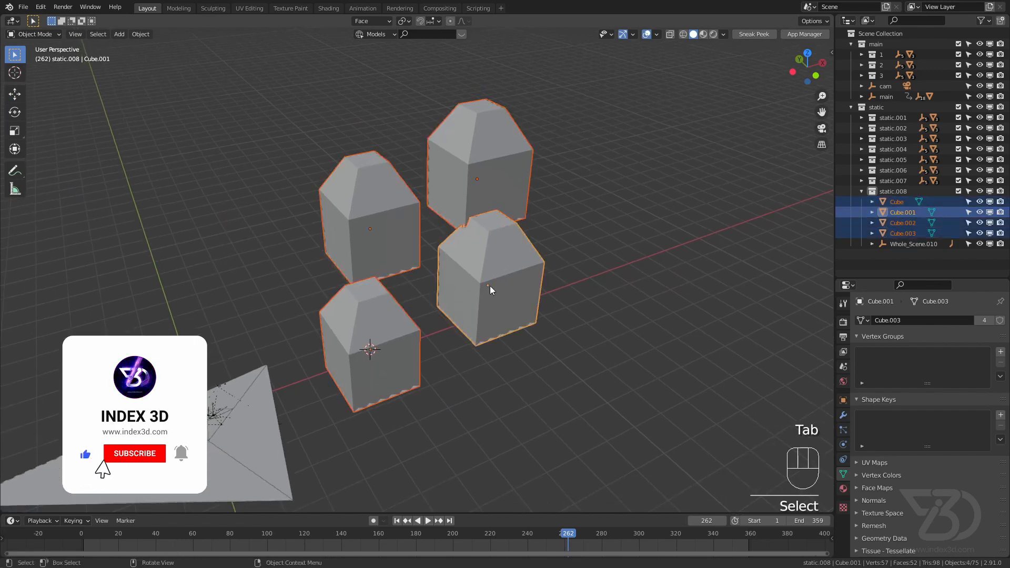
key("Tab")
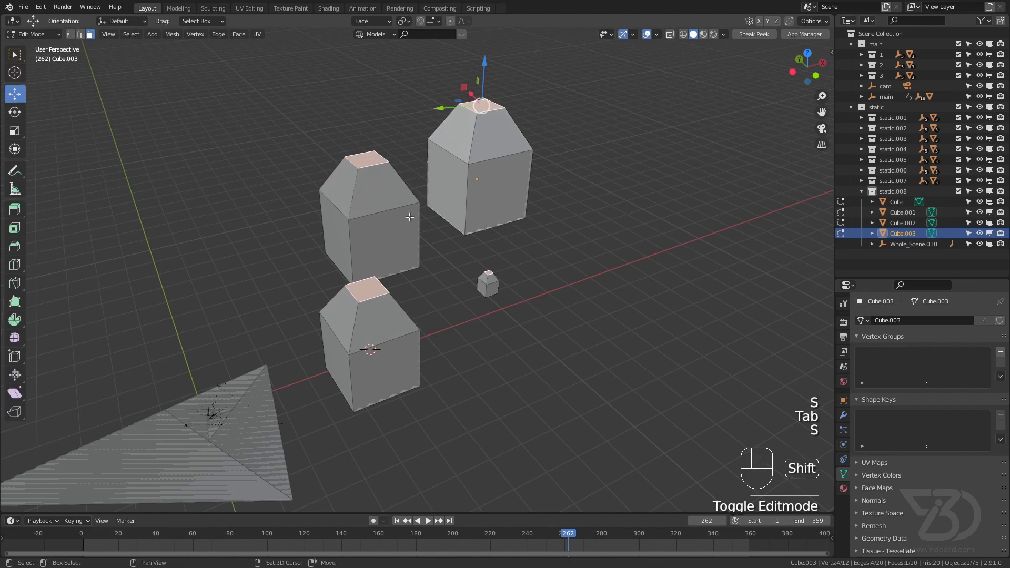
key("X")
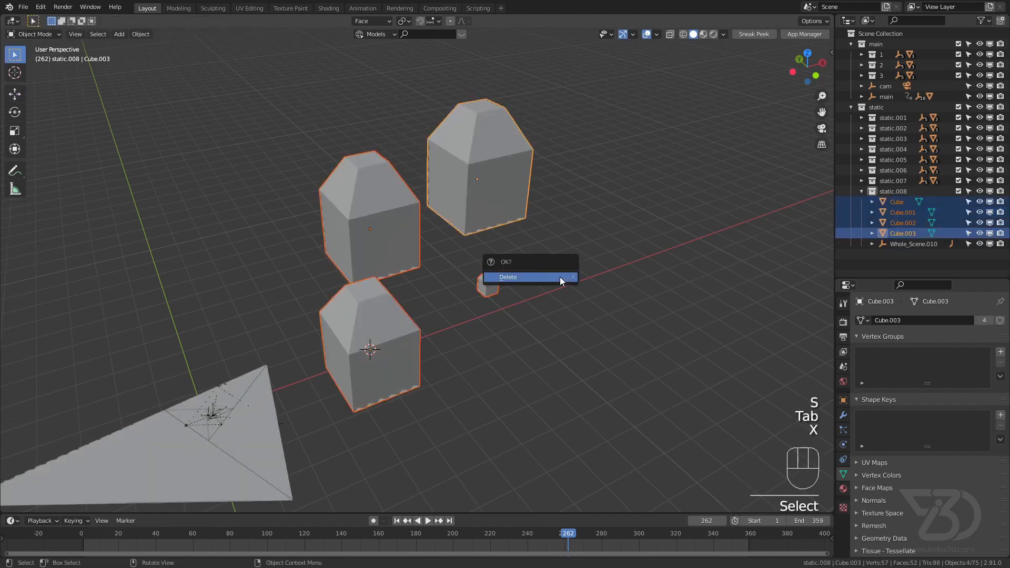
left_click(524, 277)
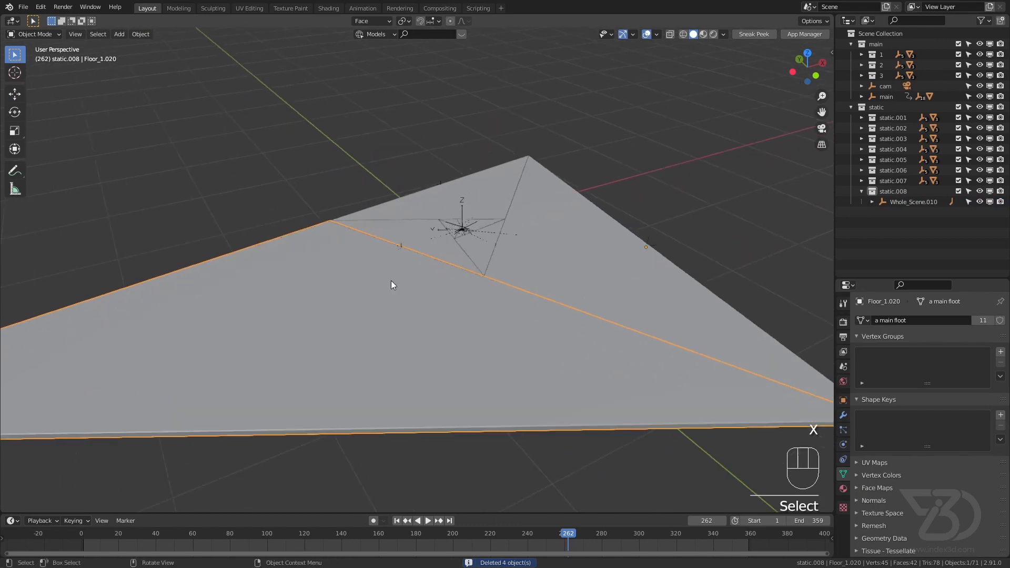
Edit the triangle floor mesh, add a cube inside it and scale it down.
key("Tab")
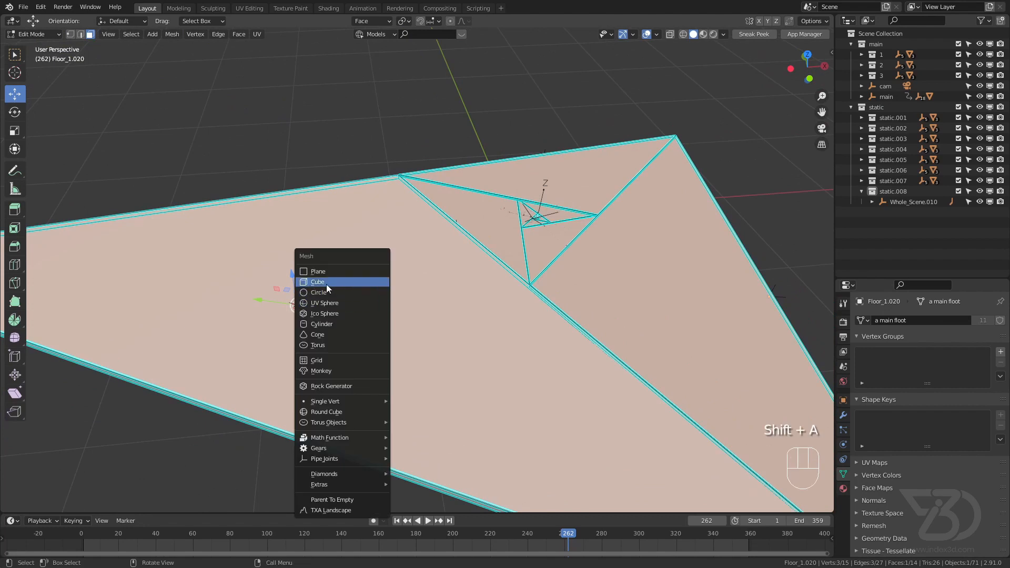
left_click(317, 282)
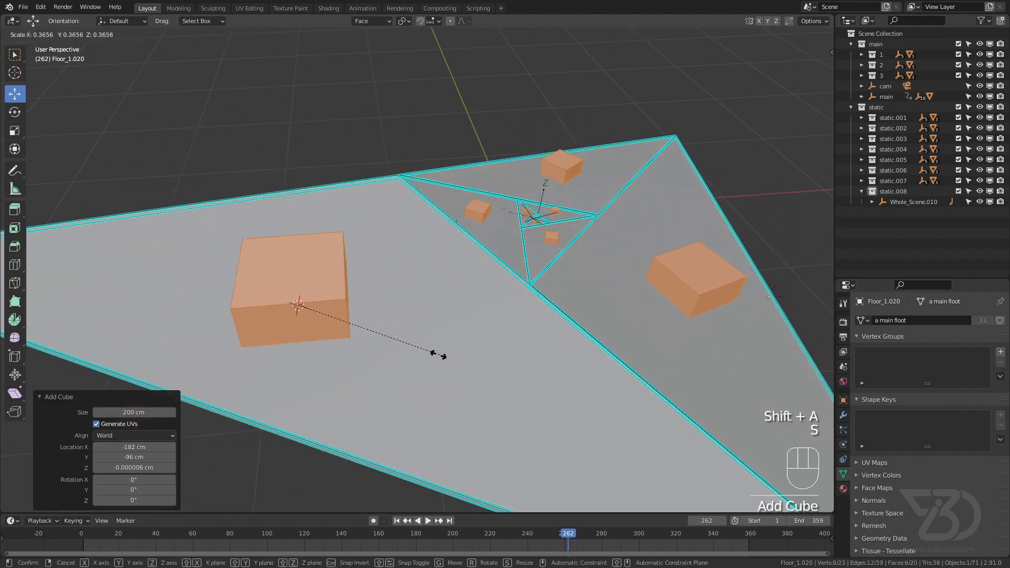
key("s")
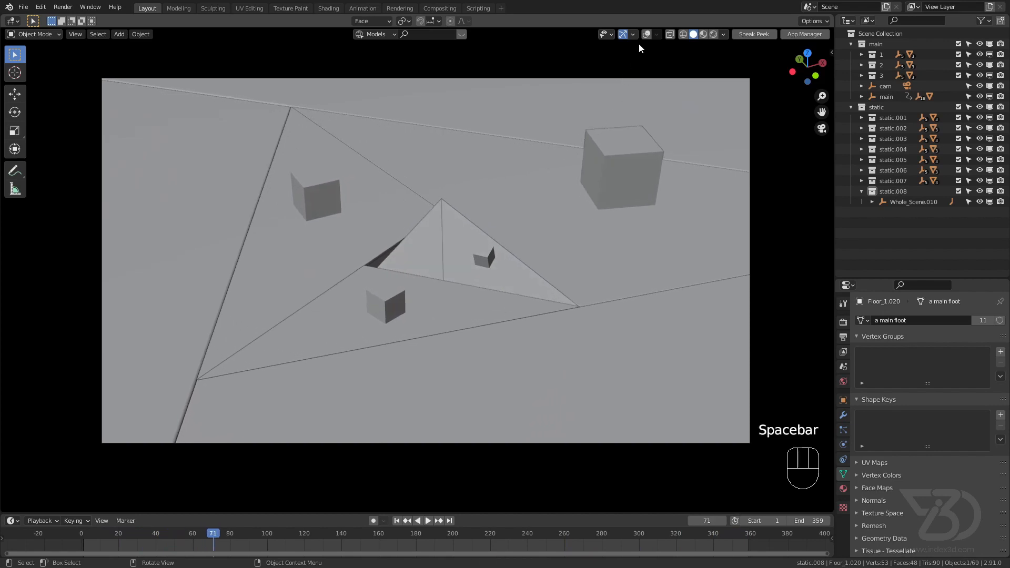
Add another cube into the floor mesh and shrink it so it repeats on every triangle.
key("Tab")
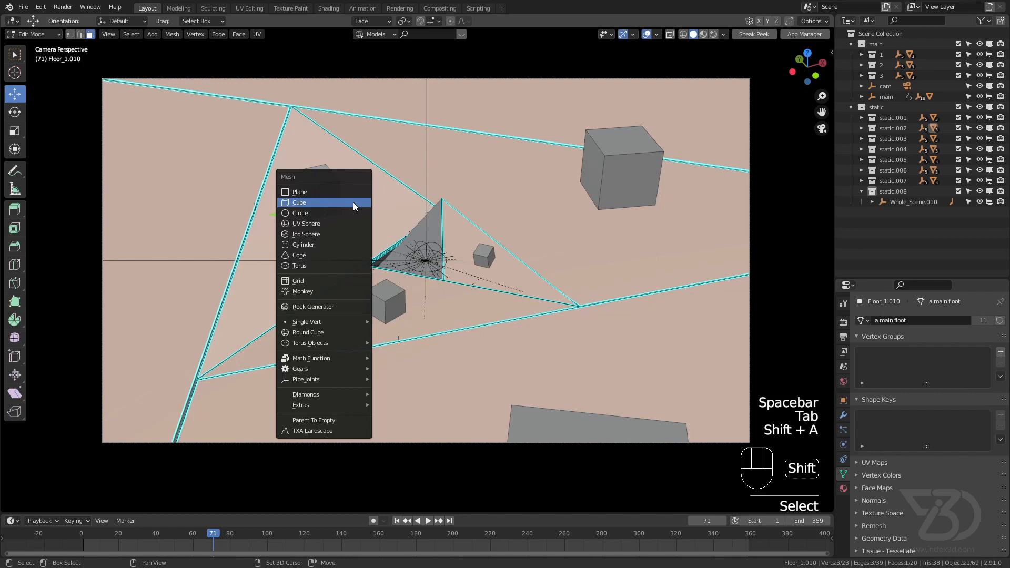
left_click(299, 203)
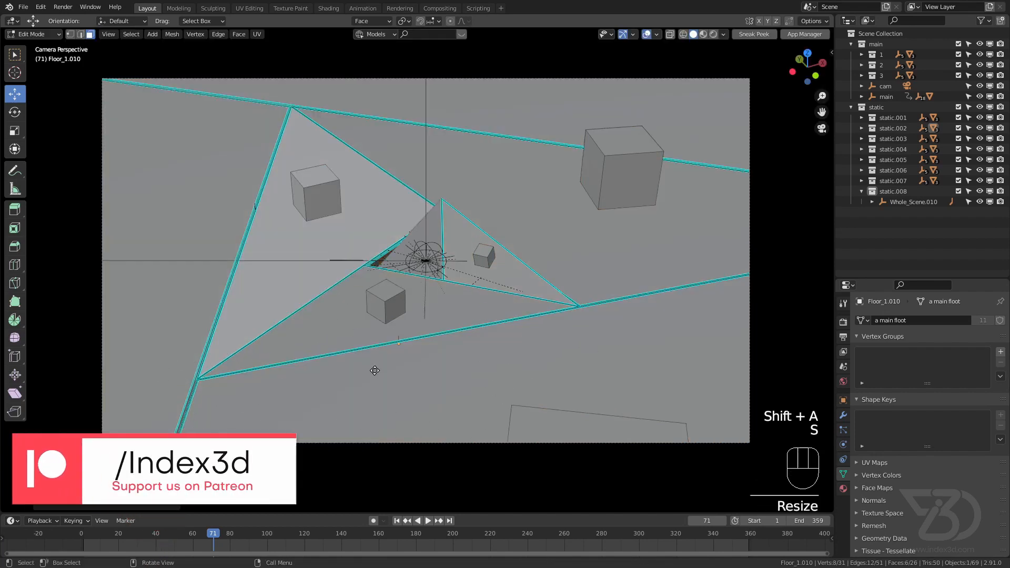
key("Tab")
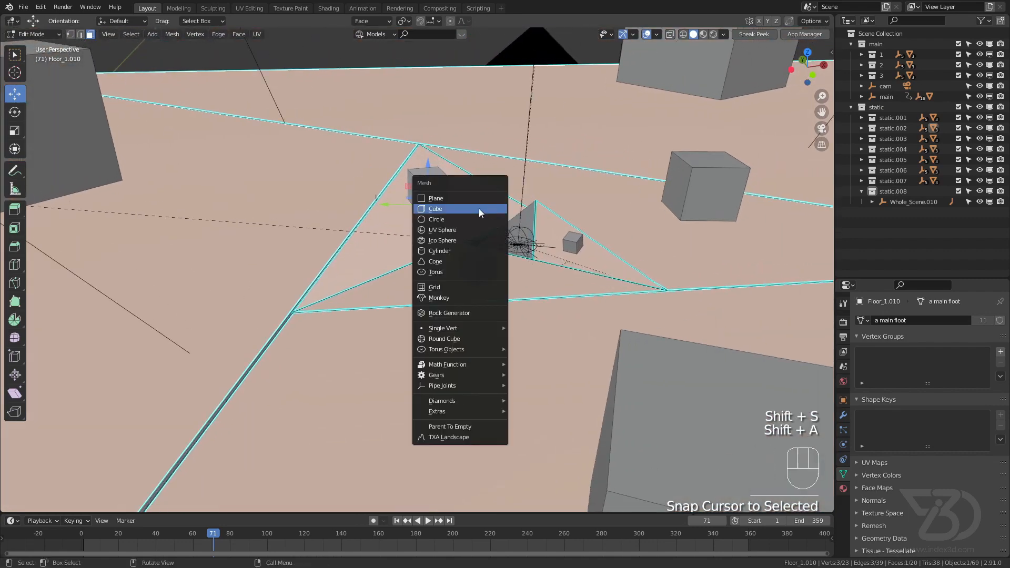
Add a UV sphere to the floor mesh, shrink it and move it onto the cube top.
left_click(442, 229)
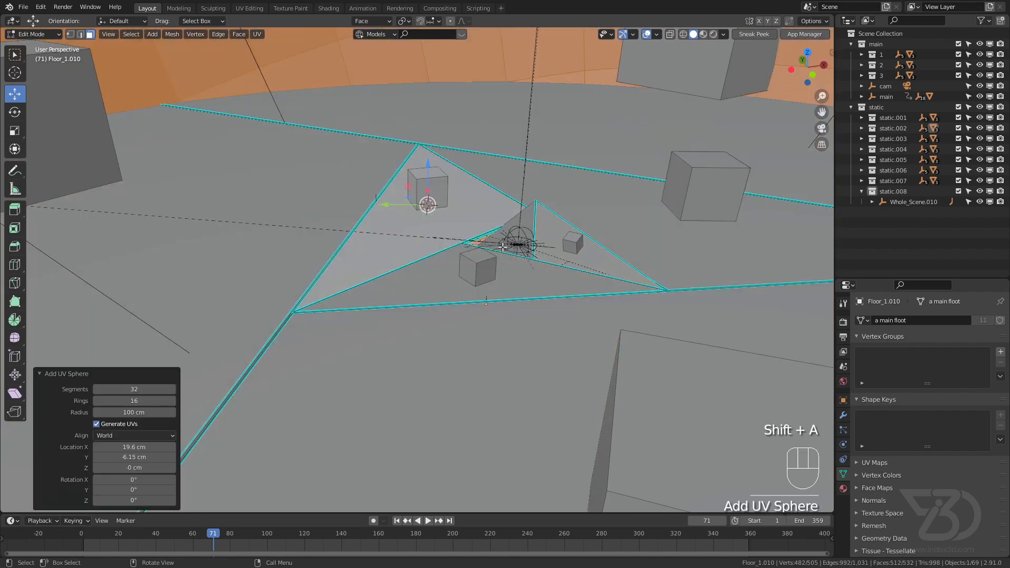
key("s")
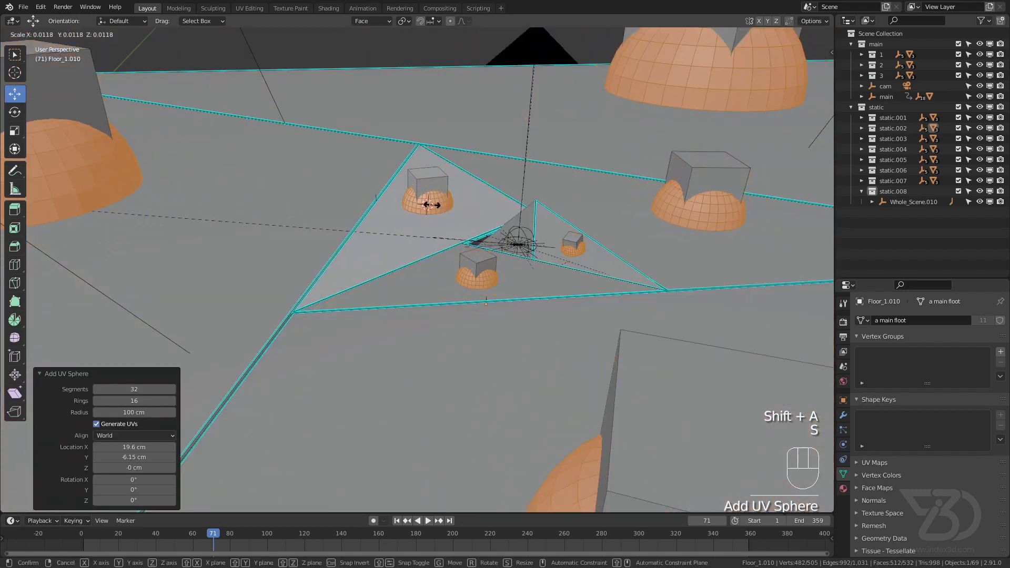
key("G")
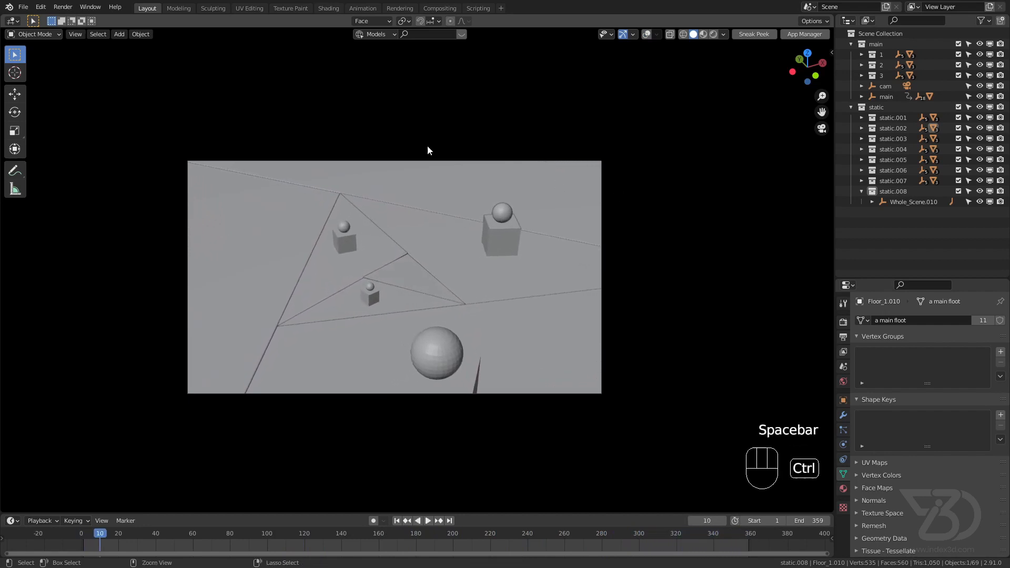
Save the scene as SFE.blend and go to the File menu to load the cloth project.
left_click(23, 7)
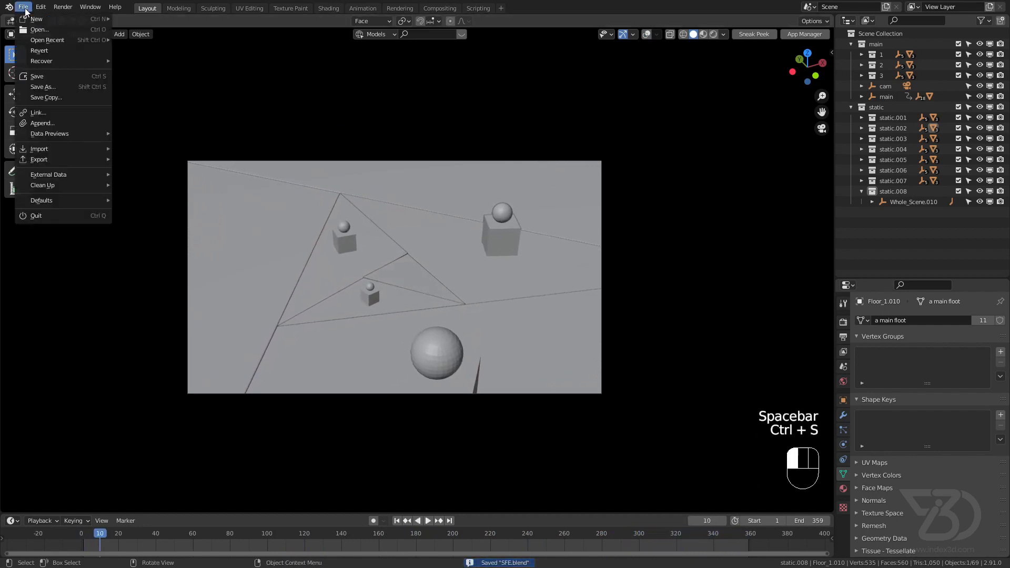
mouse_move(37, 19)
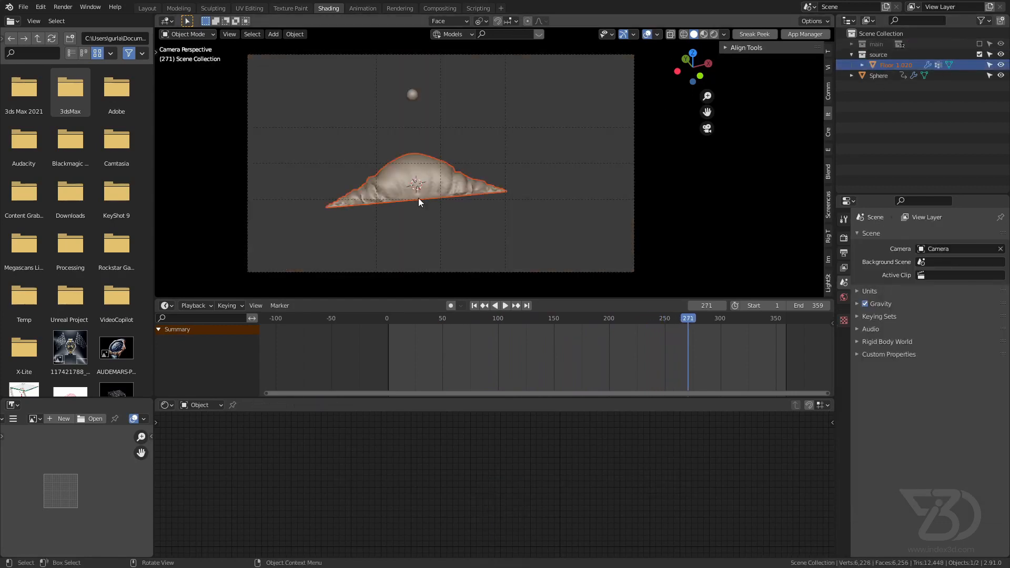
Select the cloth-draped floor and give it a Mesh Cache modifier reading //cloth.pc2 in PC2 format.
left_click(506, 305)
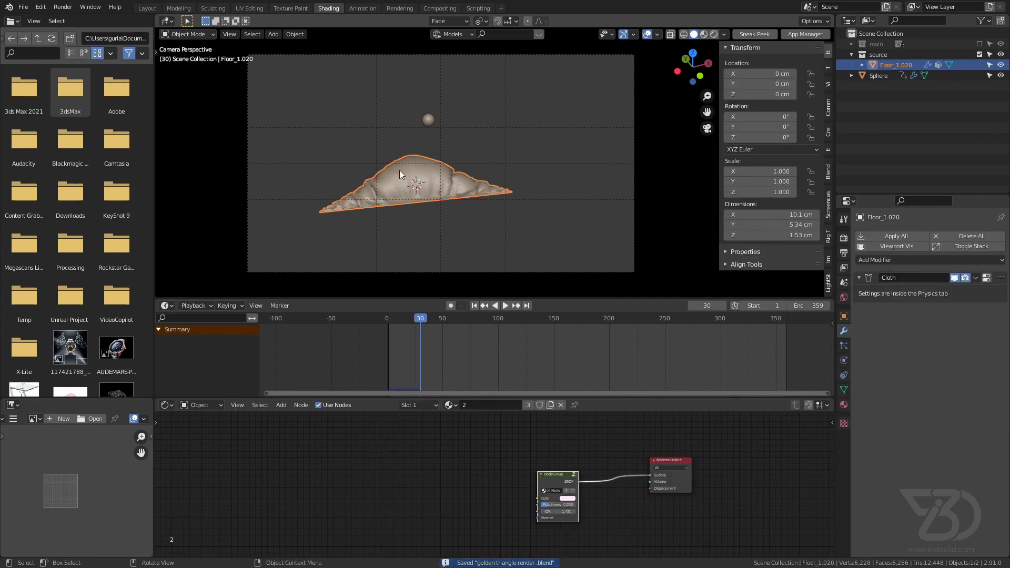
left_click(25, 6)
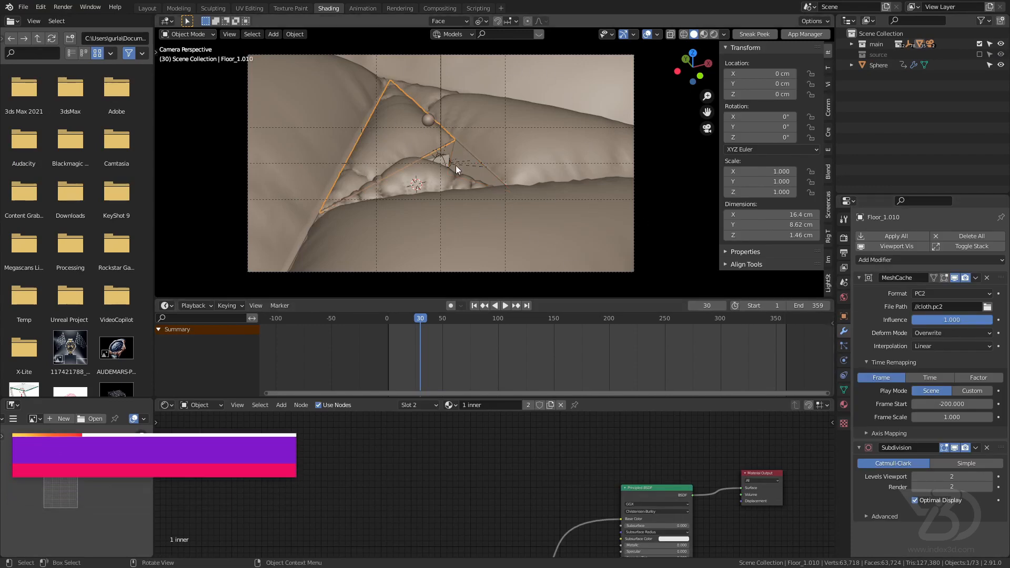
mouse_move(903, 277)
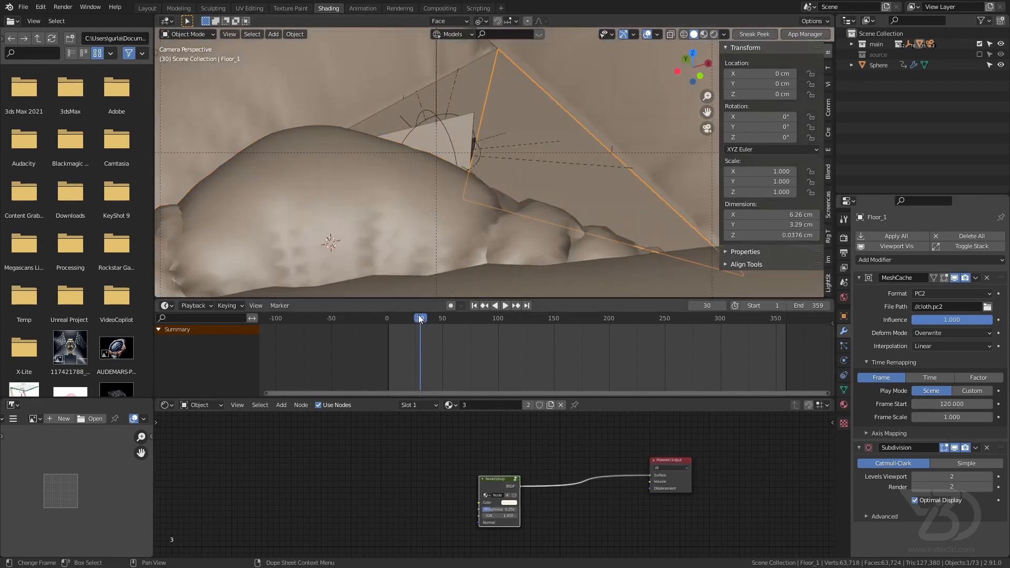
Start the Mesh Cache at frame 120 and check the draped cloth at frame 190.
left_click(505, 306)
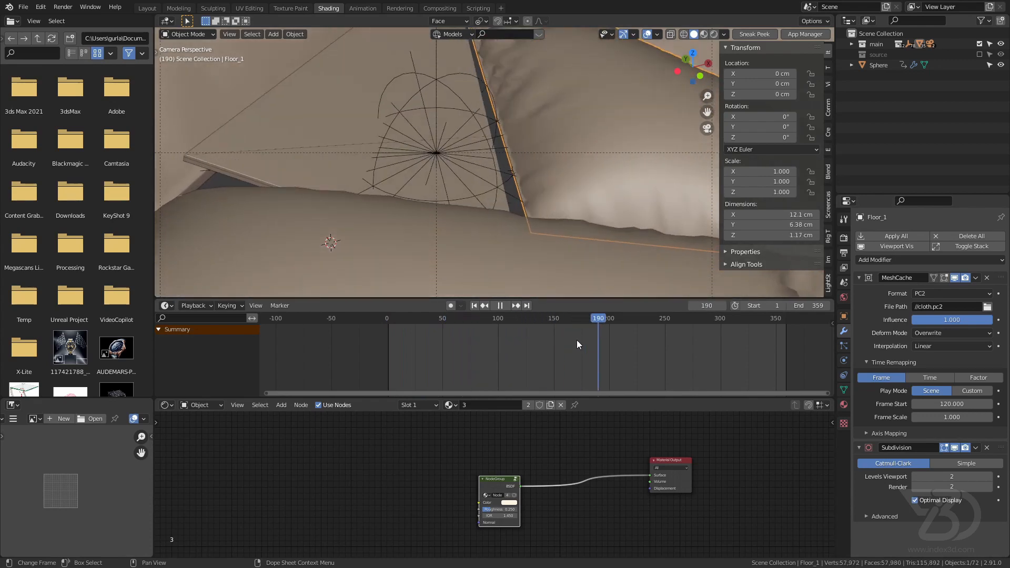